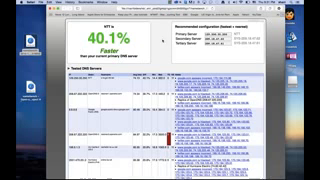
Step: Open the Apple menu from the menu bar while the 40.1% faster recommendation is displayed
{"action": "left_click", "coordinate": [12, 7]}
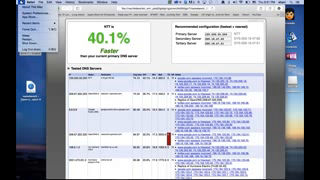